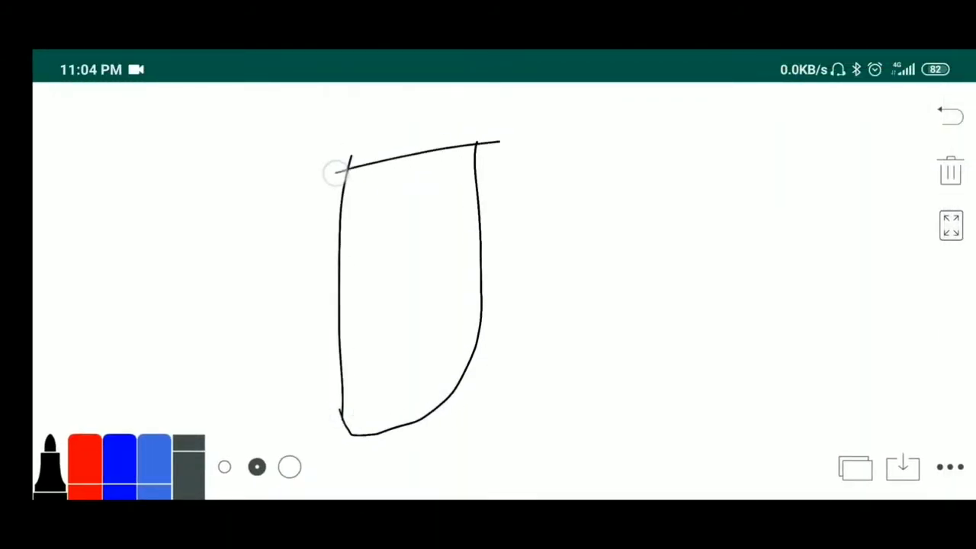
Draw the inner line and wire inside the electrode tube sketch
{"action": "left_click_drag", "start_coordinate": [397, 107], "coordinate": [433, 320]}
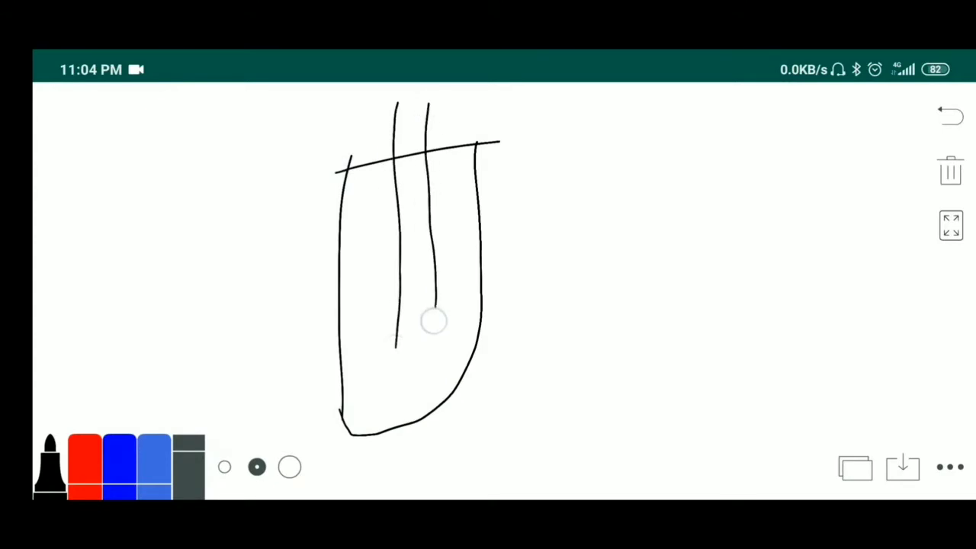
{"action": "left_click_drag", "start_coordinate": [409, 104], "coordinate": [412, 354]}
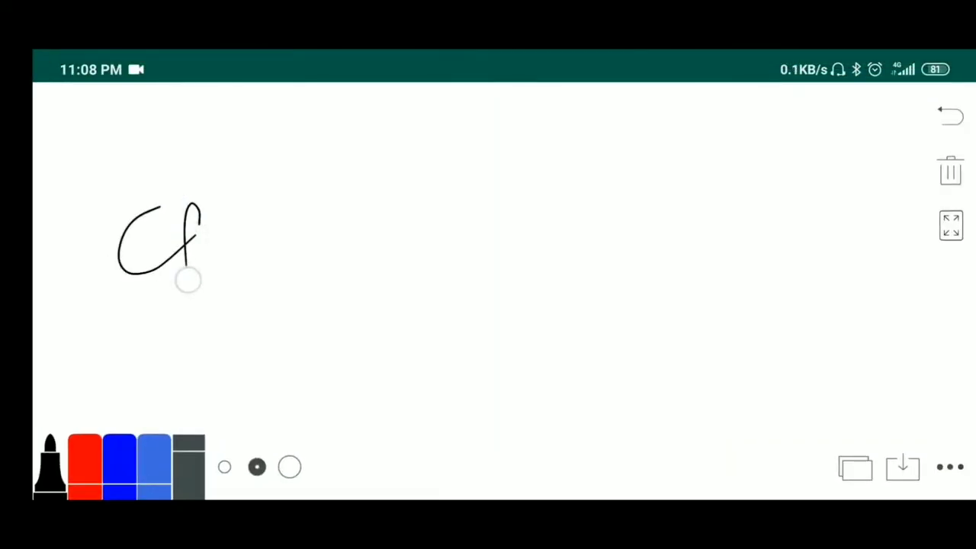
Finish writing the Cl⁻|AgCl|Ag notation and underline it
{"action": "left_click_drag", "start_coordinate": [248, 137], "coordinate": [328, 244]}
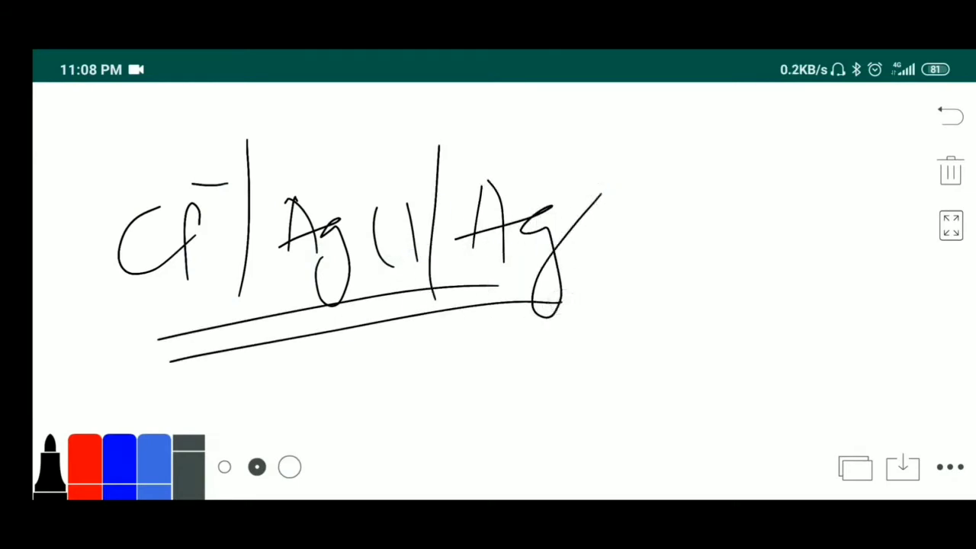
{"action": "left_click_drag", "start_coordinate": [61, 198], "coordinate": [130, 180]}
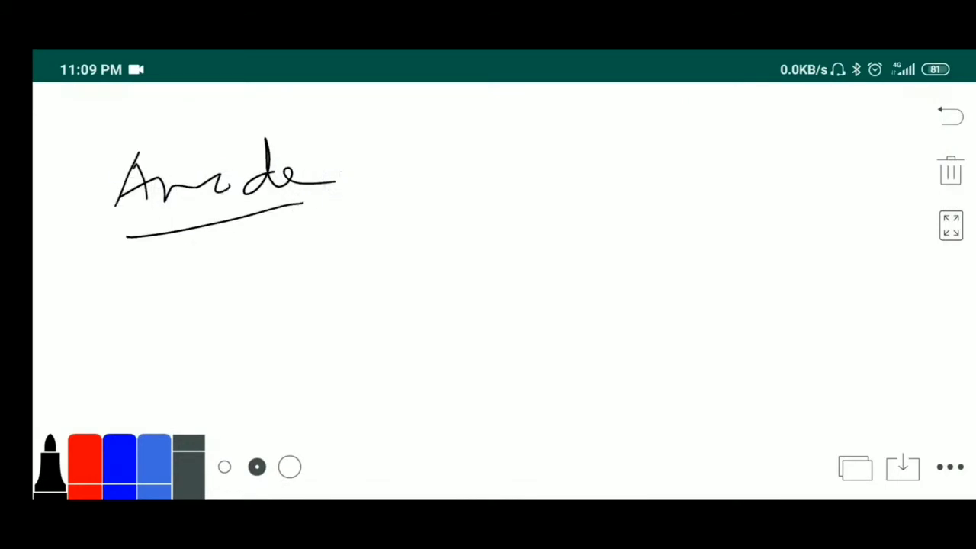
Write the Anode heading and circle the electrode sketch beneath it
{"action": "left_click_drag", "start_coordinate": [678, 99], "coordinate": [694, 290]}
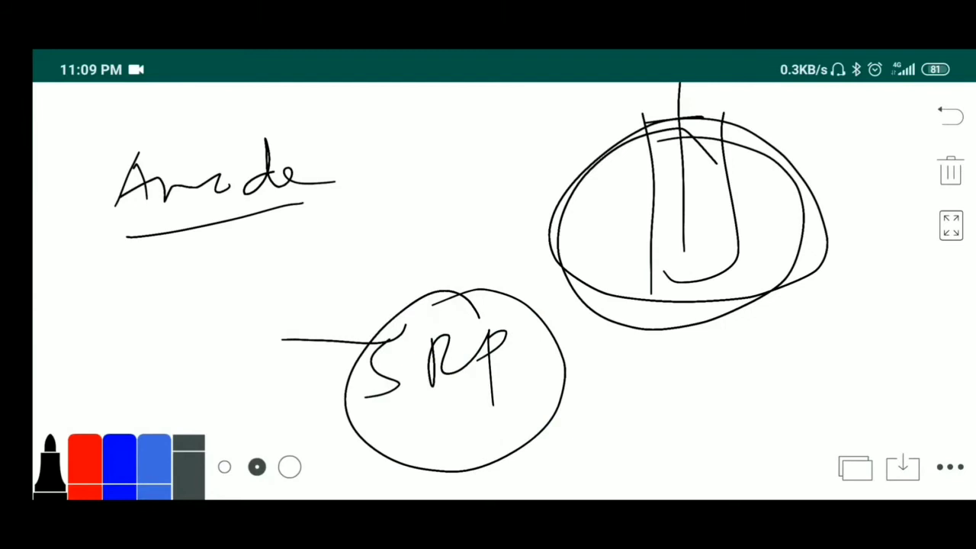
{"action": "left_click_drag", "start_coordinate": [134, 229], "coordinate": [320, 212]}
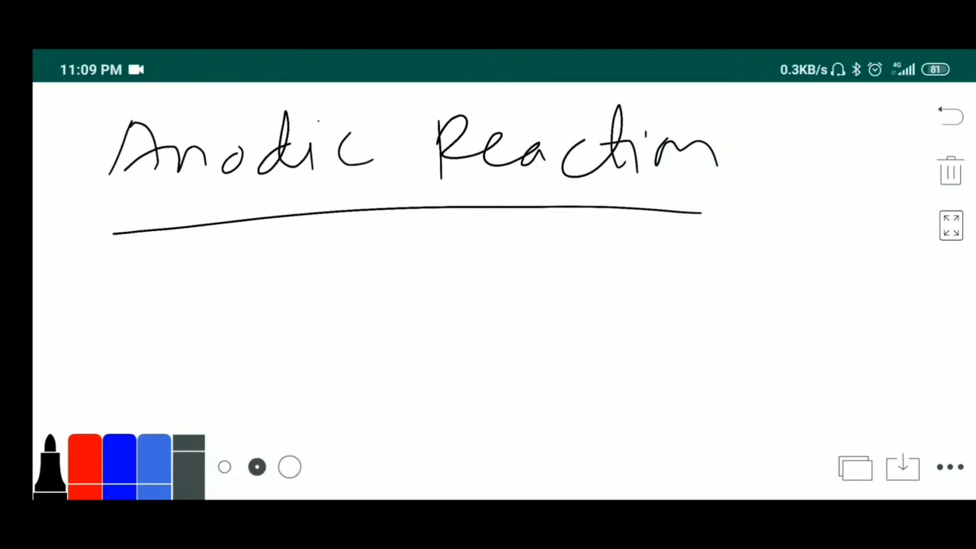
Write the anodic reaction Ag + Cl⁻ → AgCl + … under the heading
{"action": "left_click_drag", "start_coordinate": [115, 305], "coordinate": [274, 320]}
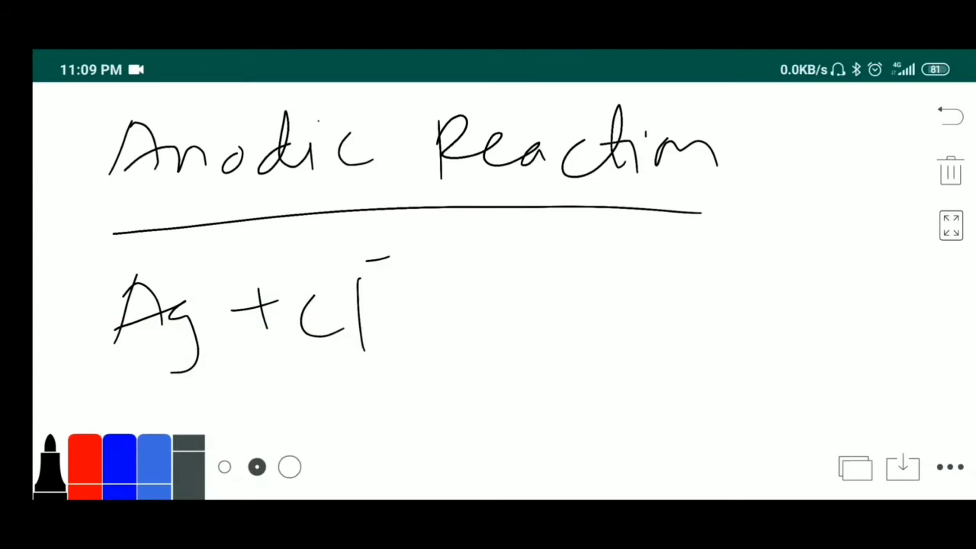
{"action": "left_click_drag", "start_coordinate": [393, 313], "coordinate": [485, 308]}
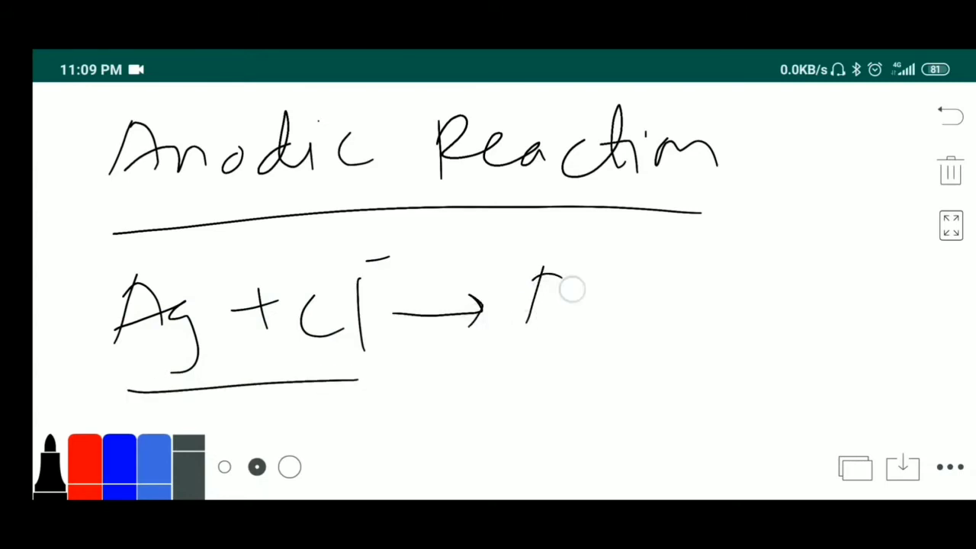
{"action": "left_click_drag", "start_coordinate": [526, 274], "coordinate": [771, 312]}
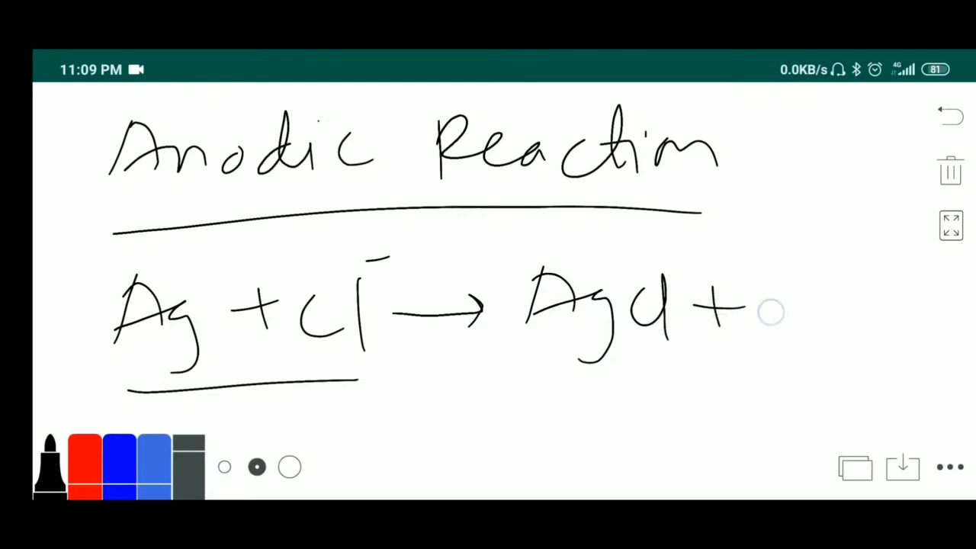
{"action": "left_click_drag", "start_coordinate": [763, 313], "coordinate": [824, 374]}
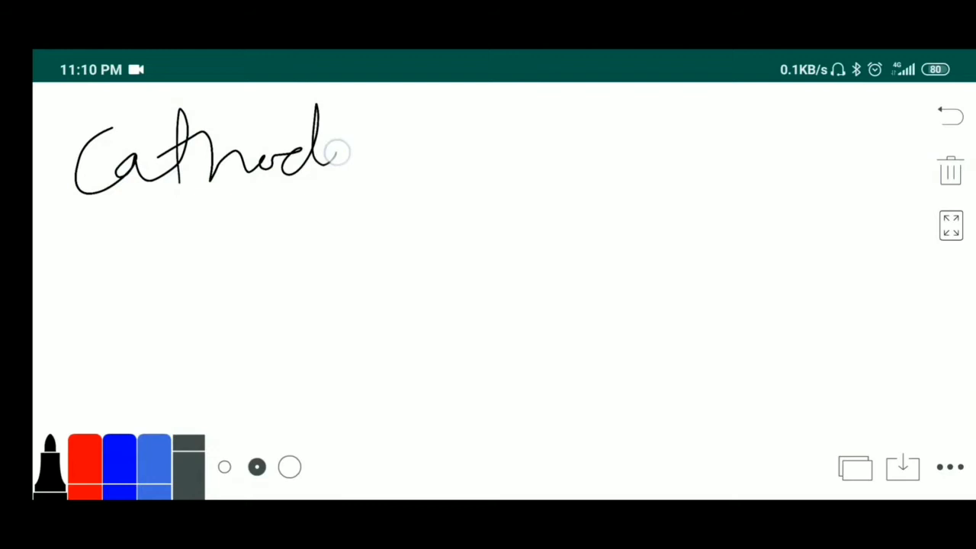
Write the Cathodic Reaction heading with an underlined Reduction label beneath
{"action": "left_click_drag", "start_coordinate": [343, 152], "coordinate": [564, 175]}
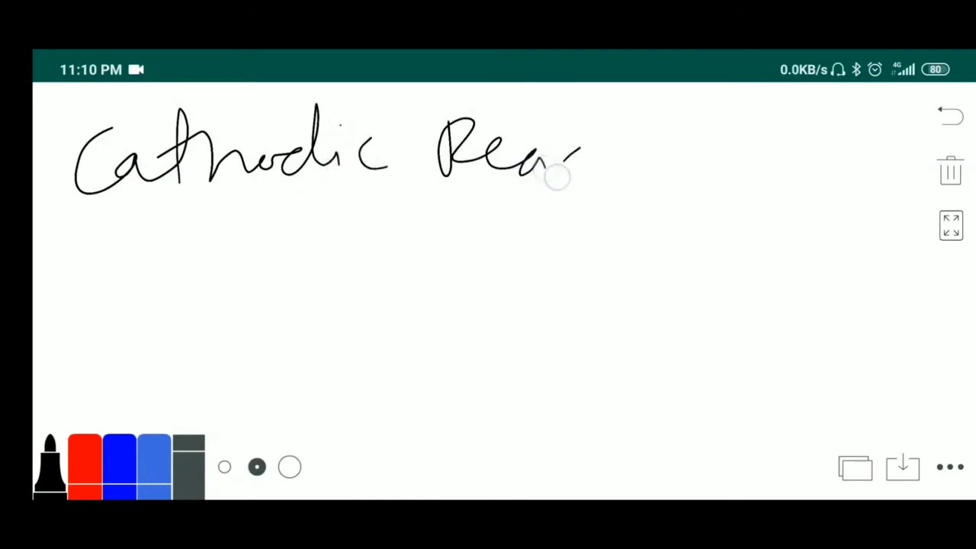
{"action": "left_click_drag", "start_coordinate": [549, 175], "coordinate": [714, 160]}
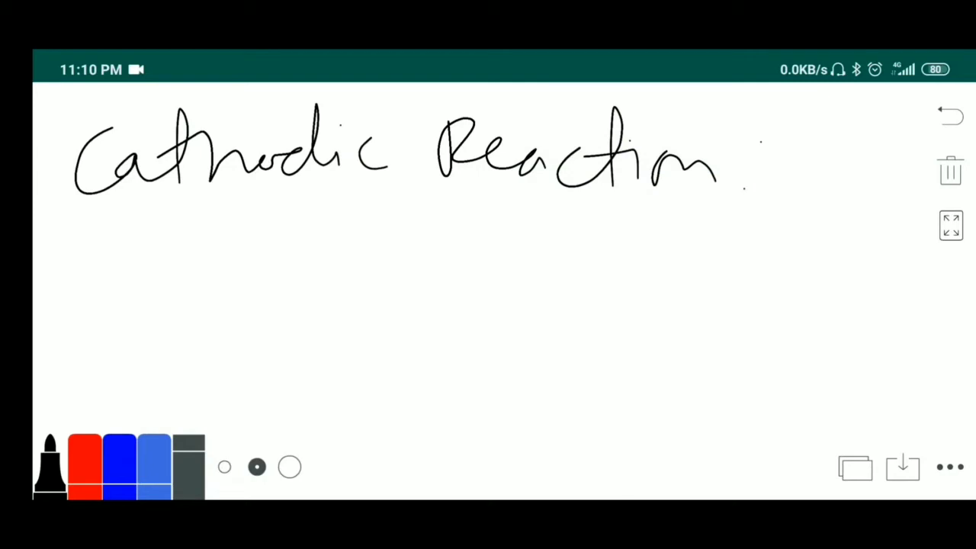
{"action": "left_click_drag", "start_coordinate": [187, 221], "coordinate": [298, 275]}
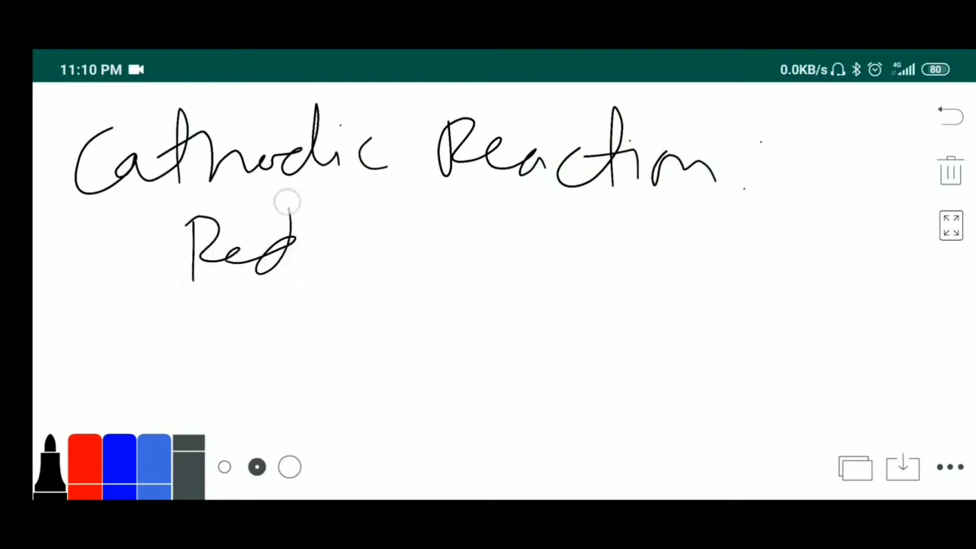
{"action": "left_click_drag", "start_coordinate": [297, 244], "coordinate": [496, 229]}
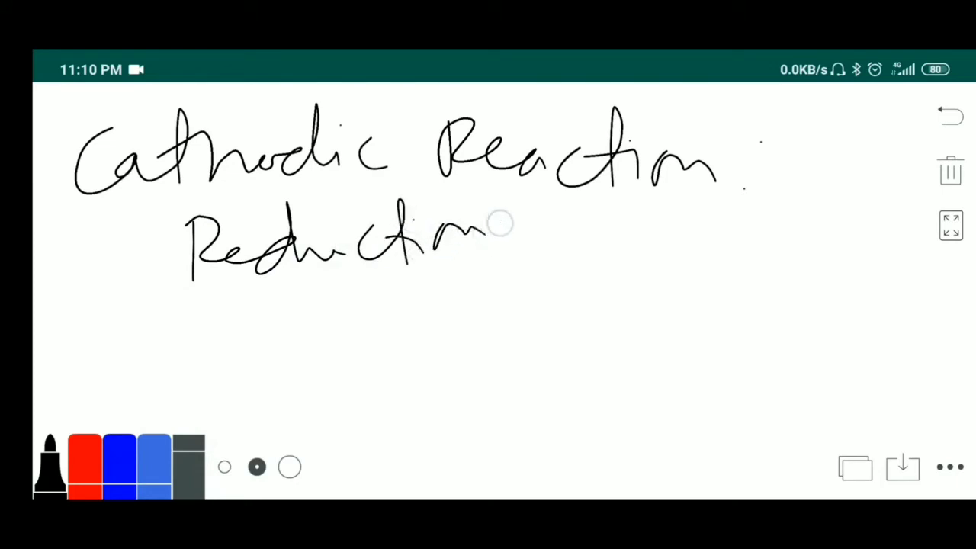
{"action": "left_click_drag", "start_coordinate": [206, 308], "coordinate": [439, 272]}
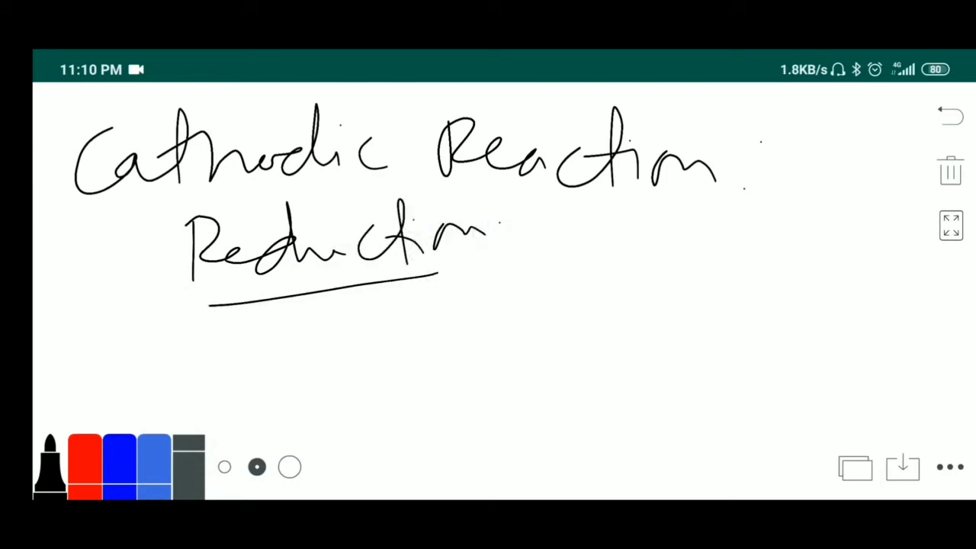
Write AgCl + e⁻ → Ag + Cl⁻ with underlined products, then clear the board
{"action": "left_click_drag", "start_coordinate": [164, 343], "coordinate": [320, 397]}
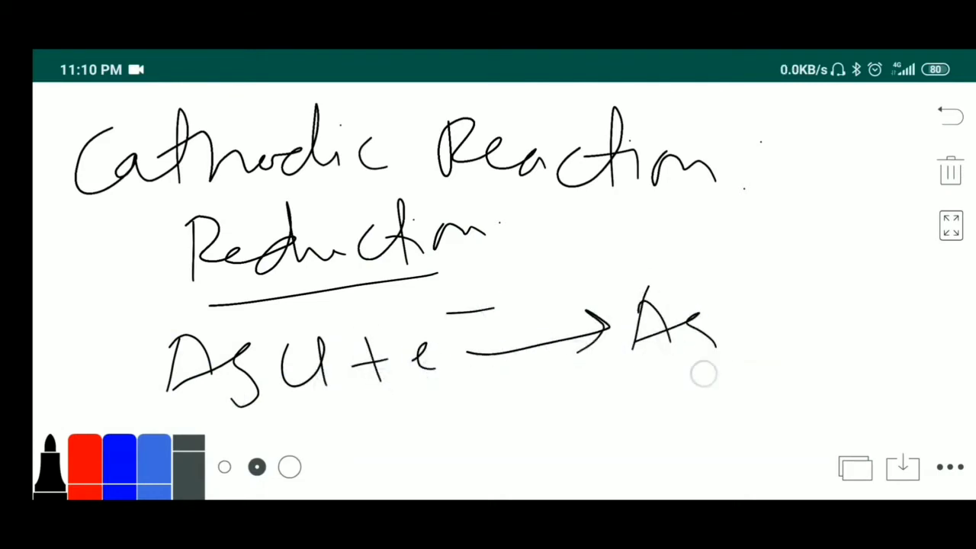
{"action": "left_click_drag", "start_coordinate": [623, 415], "coordinate": [815, 366]}
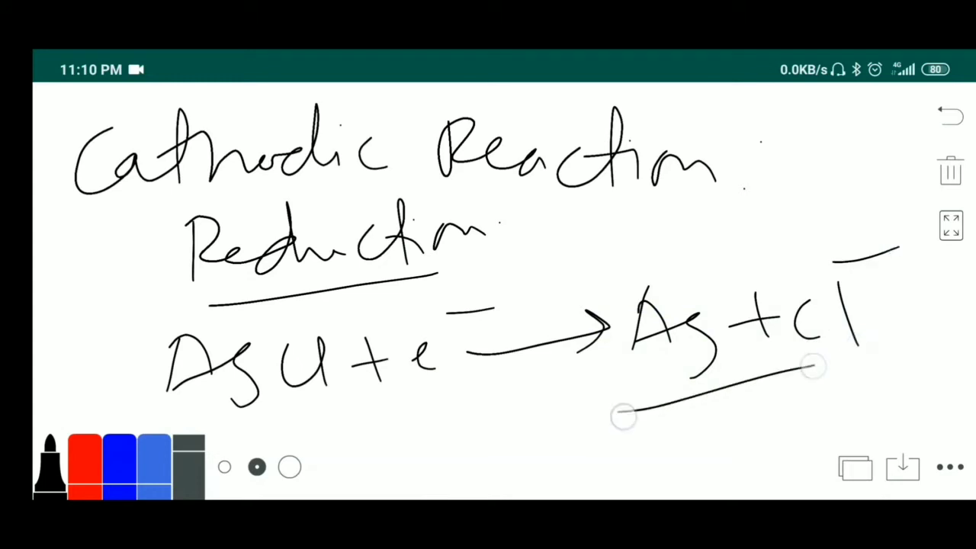
{"action": "left_click", "coordinate": [951, 171]}
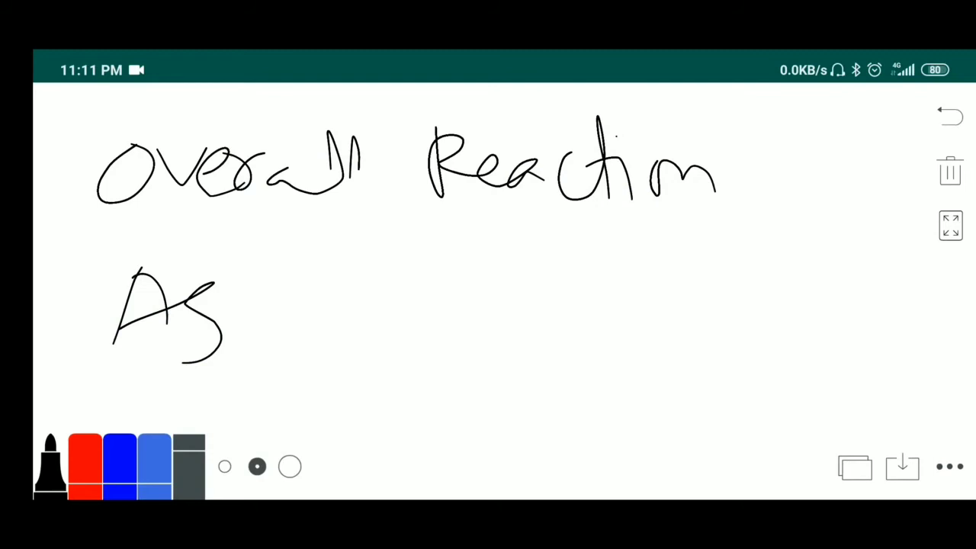
Write the Overall Reaction heading and circle the oxidation and reduction parts
{"action": "left_click_drag", "start_coordinate": [252, 306], "coordinate": [443, 305]}
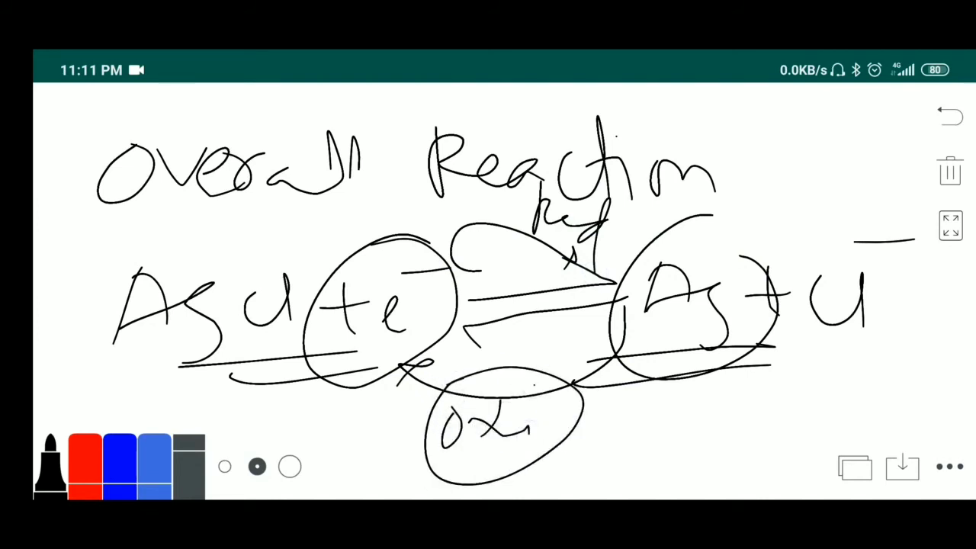
{"action": "left_click_drag", "start_coordinate": [534, 259], "coordinate": [587, 267]}
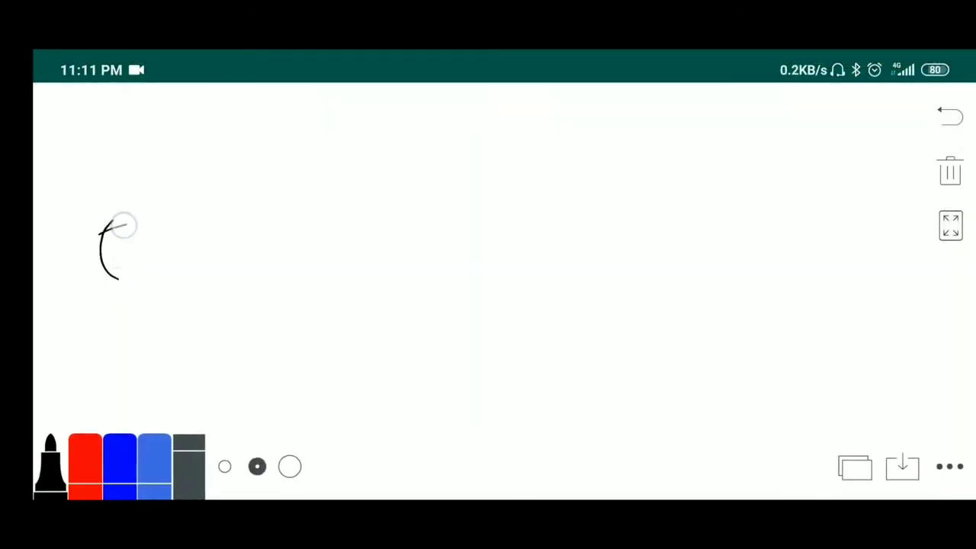
Write E = E° − 0.0591 log[Cl⁻], note Cl⁻ ∝ 1/E with up/down arrows, clear the board
{"action": "left_click_drag", "start_coordinate": [153, 229], "coordinate": [183, 252]}
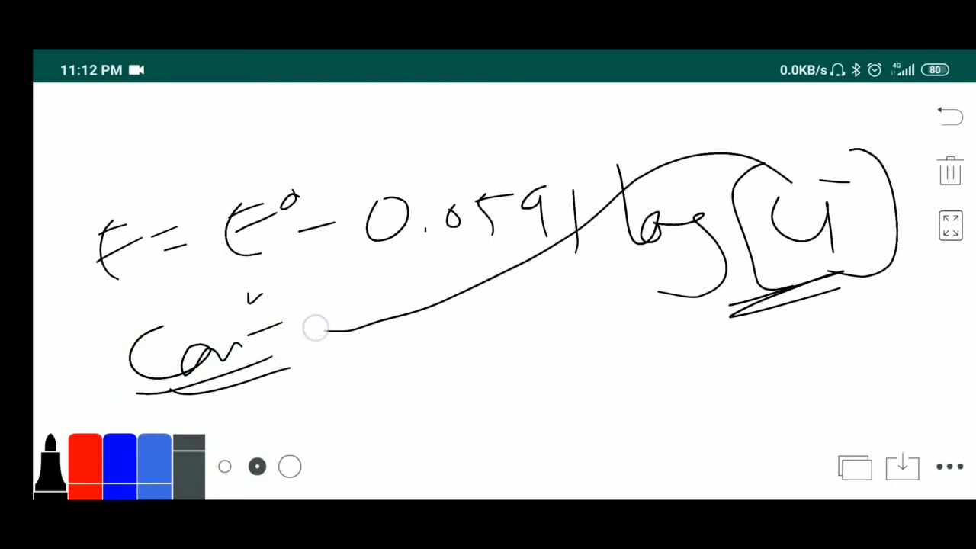
{"action": "left_click_drag", "start_coordinate": [313, 328], "coordinate": [626, 323]}
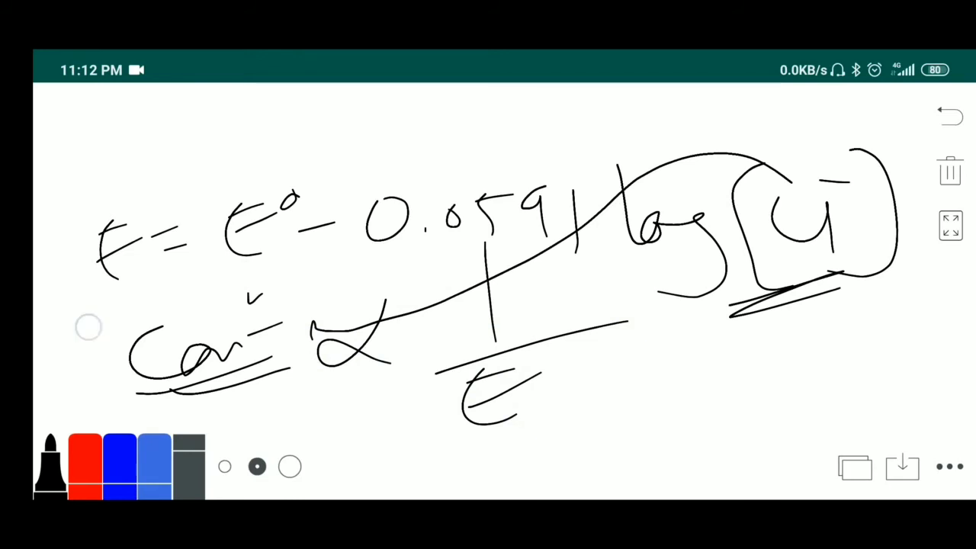
{"action": "left_click_drag", "start_coordinate": [107, 396], "coordinate": [89, 321]}
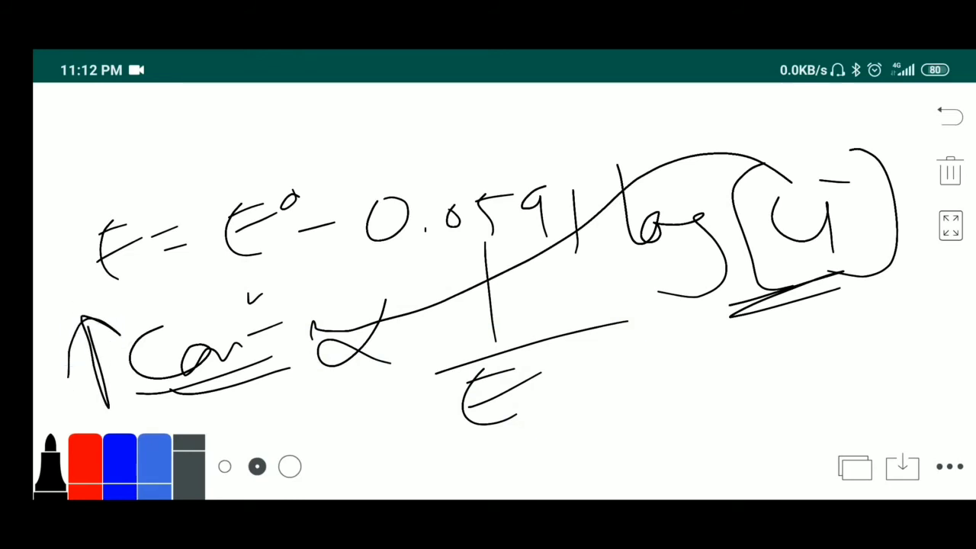
{"action": "left_click_drag", "start_coordinate": [592, 351], "coordinate": [618, 439]}
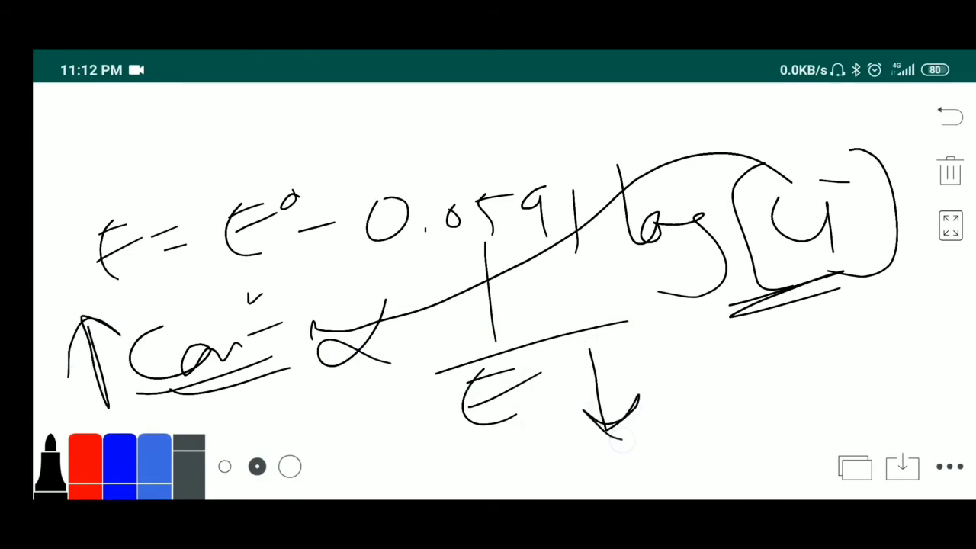
{"action": "left_click", "coordinate": [949, 171]}
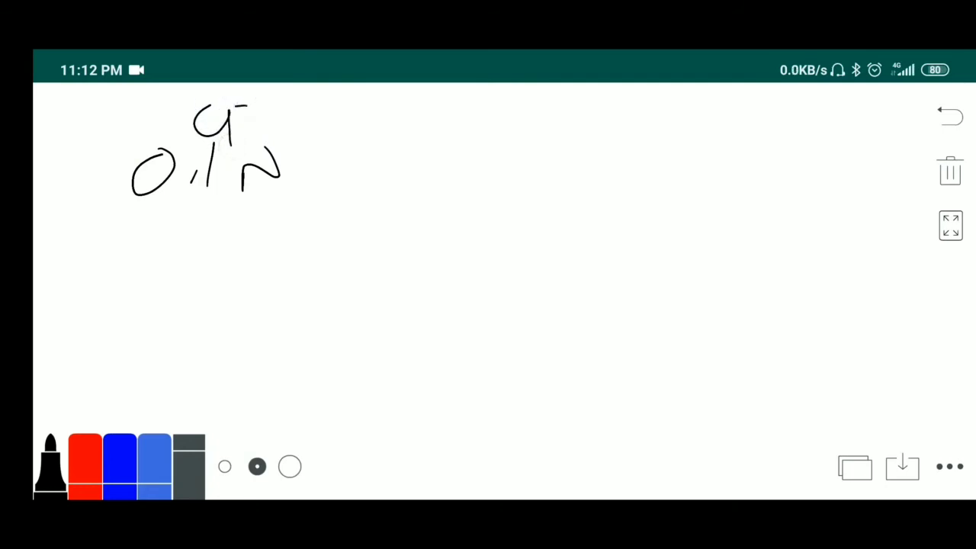
Write 0.1 N → 0.29 V and 1 N → 0.2 V with a check mark
{"action": "left_click_drag", "start_coordinate": [321, 169], "coordinate": [391, 169]}
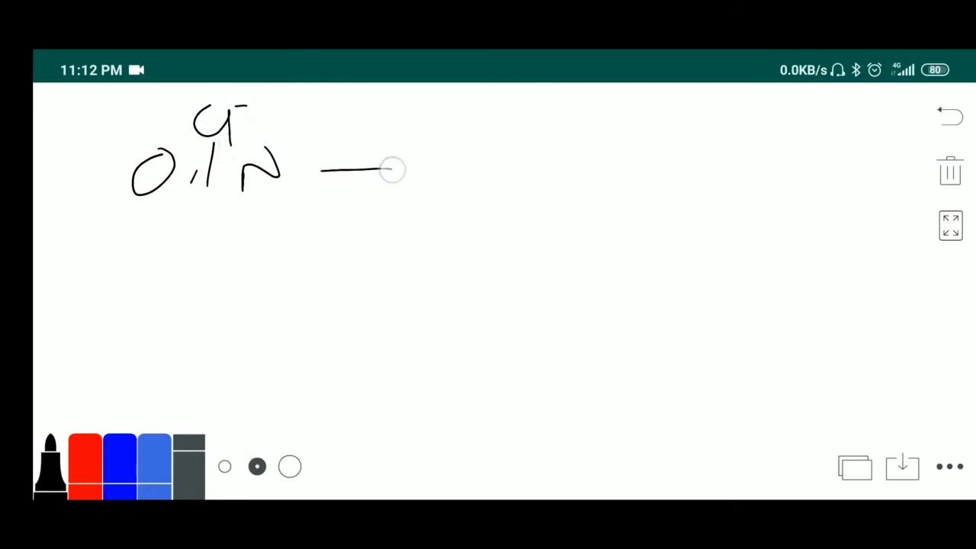
{"action": "left_click_drag", "start_coordinate": [394, 169], "coordinate": [507, 180]}
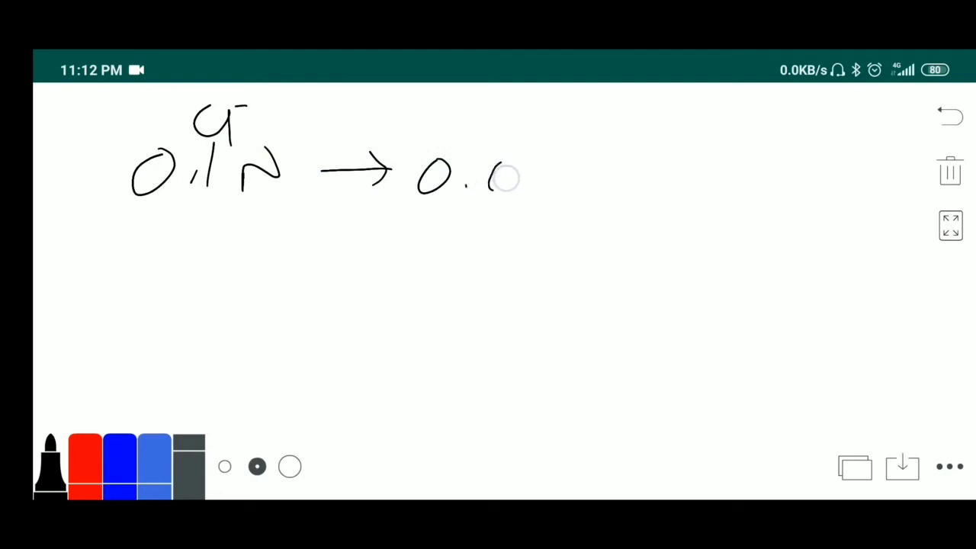
{"action": "left_click_drag", "start_coordinate": [496, 180], "coordinate": [588, 180]}
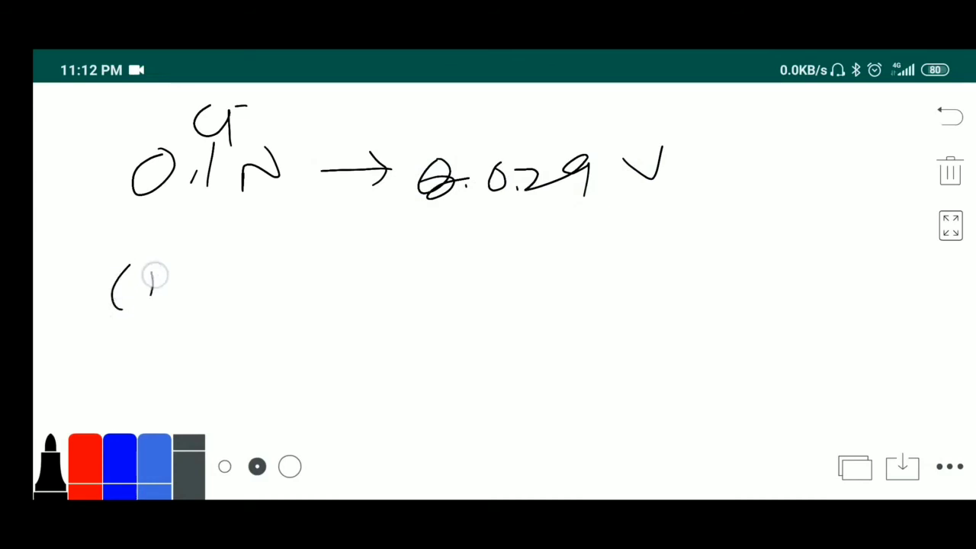
{"action": "left_click_drag", "start_coordinate": [152, 274], "coordinate": [439, 293]}
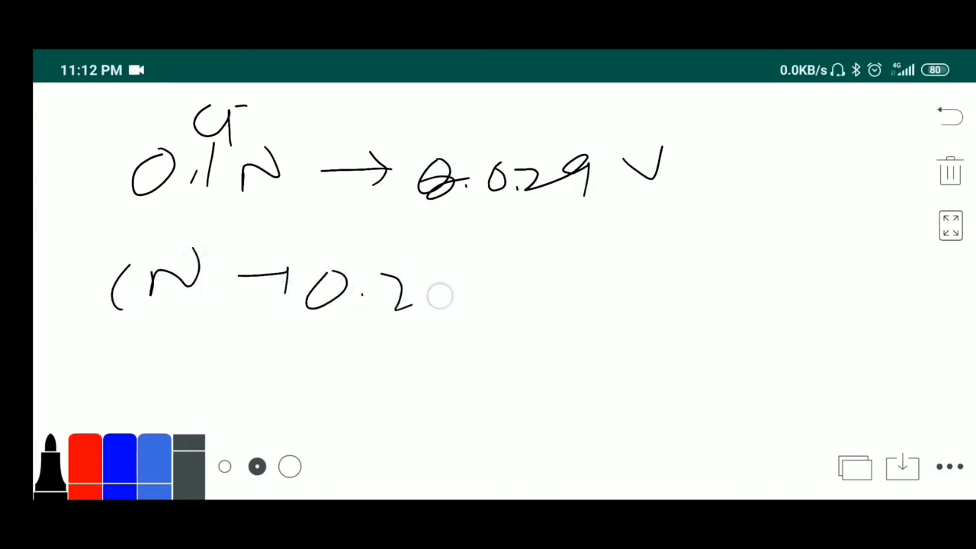
{"action": "left_click_drag", "start_coordinate": [457, 305], "coordinate": [534, 221]}
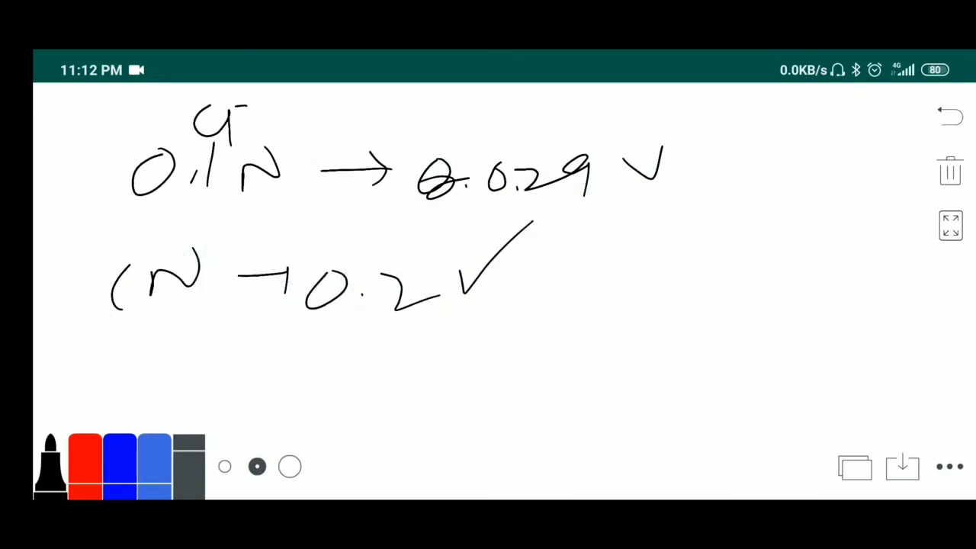
Write Satd → 0.199 V underlined with a long downward arrow, then clear the board
{"action": "left_click_drag", "start_coordinate": [114, 374], "coordinate": [290, 389]}
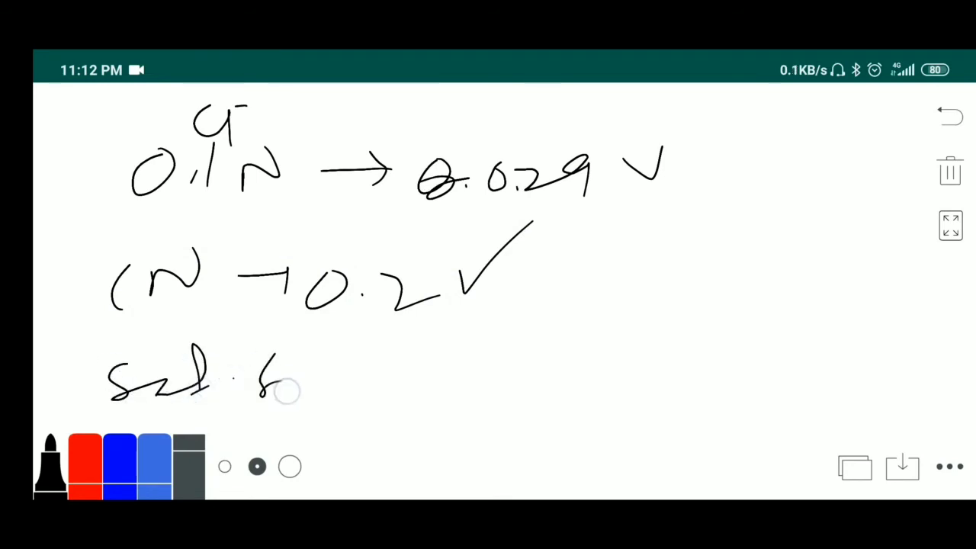
{"action": "left_click_drag", "start_coordinate": [274, 374], "coordinate": [389, 374]}
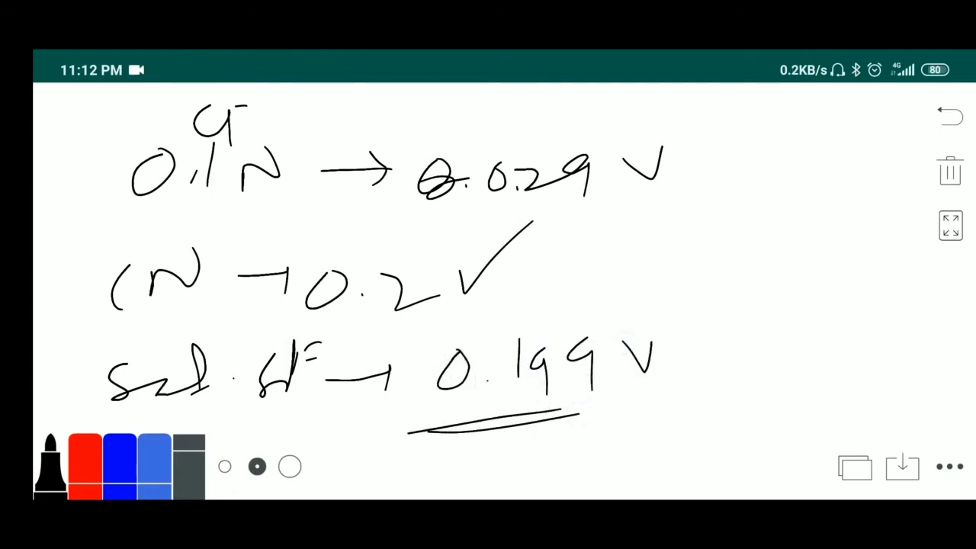
{"action": "left_click_drag", "start_coordinate": [736, 119], "coordinate": [717, 443]}
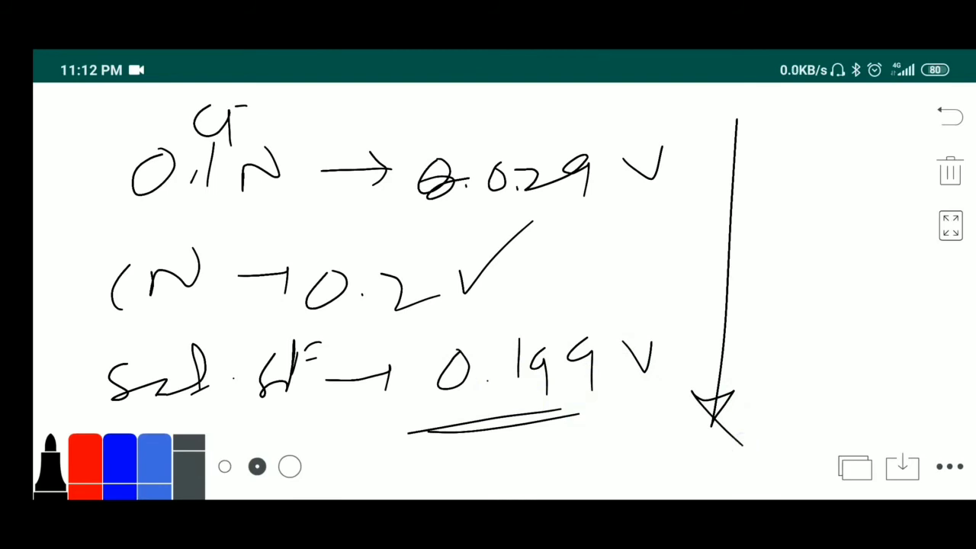
{"action": "left_click", "coordinate": [949, 171]}
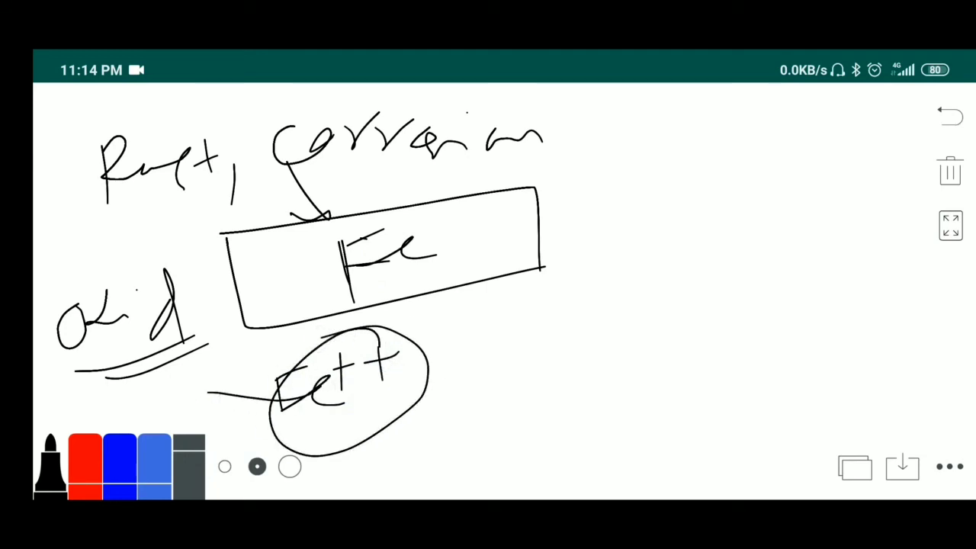
Connect a second Ag–AgCl electrode to the pipe with ion arrows, then clear the board
{"action": "left_click_drag", "start_coordinate": [671, 195], "coordinate": [677, 267]}
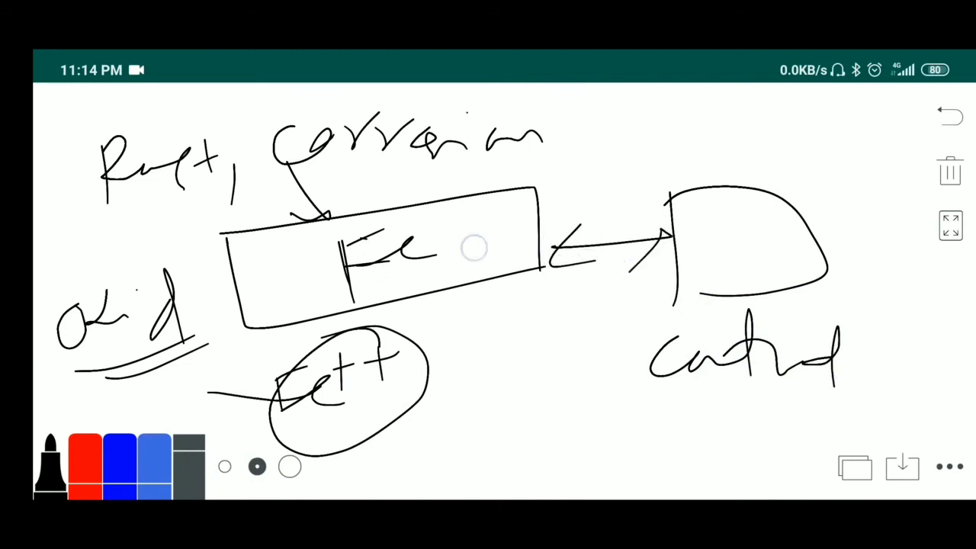
{"action": "left_click_drag", "start_coordinate": [473, 244], "coordinate": [344, 424]}
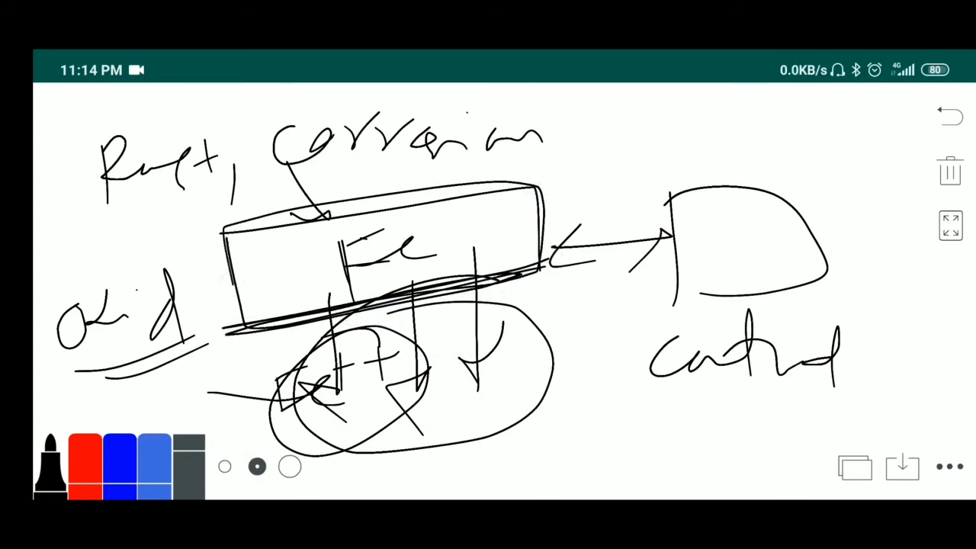
{"action": "left_click_drag", "start_coordinate": [537, 458], "coordinate": [580, 427]}
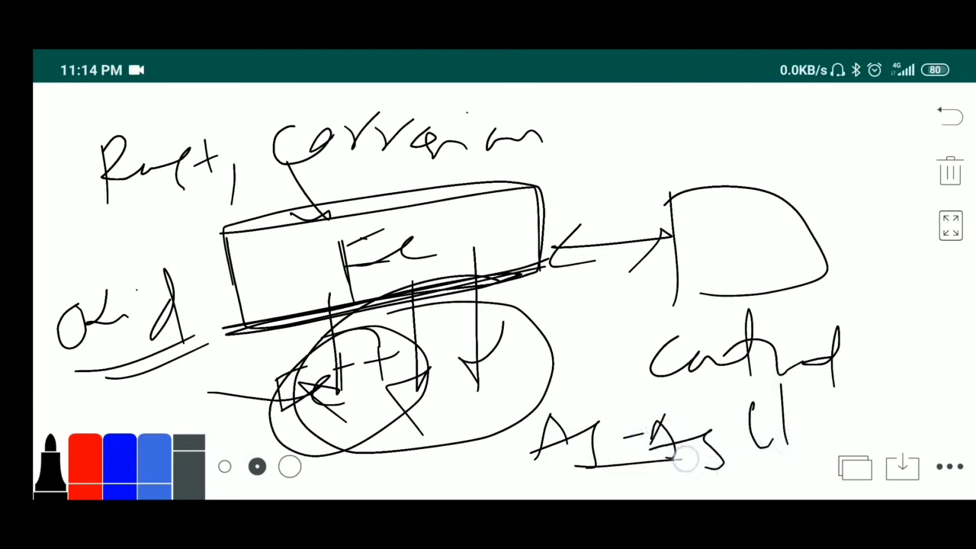
{"action": "left_click", "coordinate": [951, 171]}
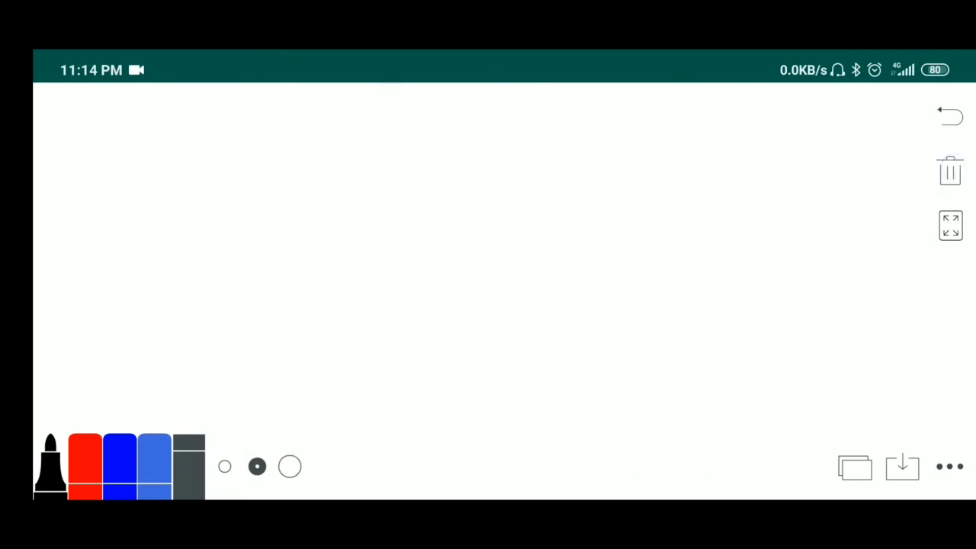